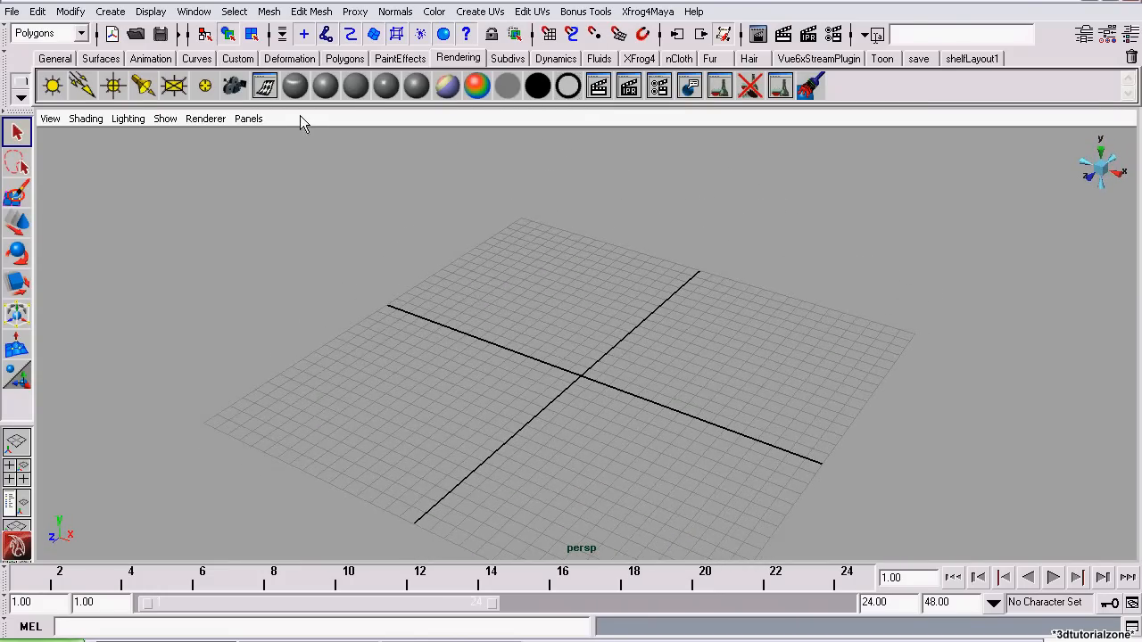
- Create a Soccer Ball polygon primitive and display it smooth-shaded in the viewport
left_click(110, 12)
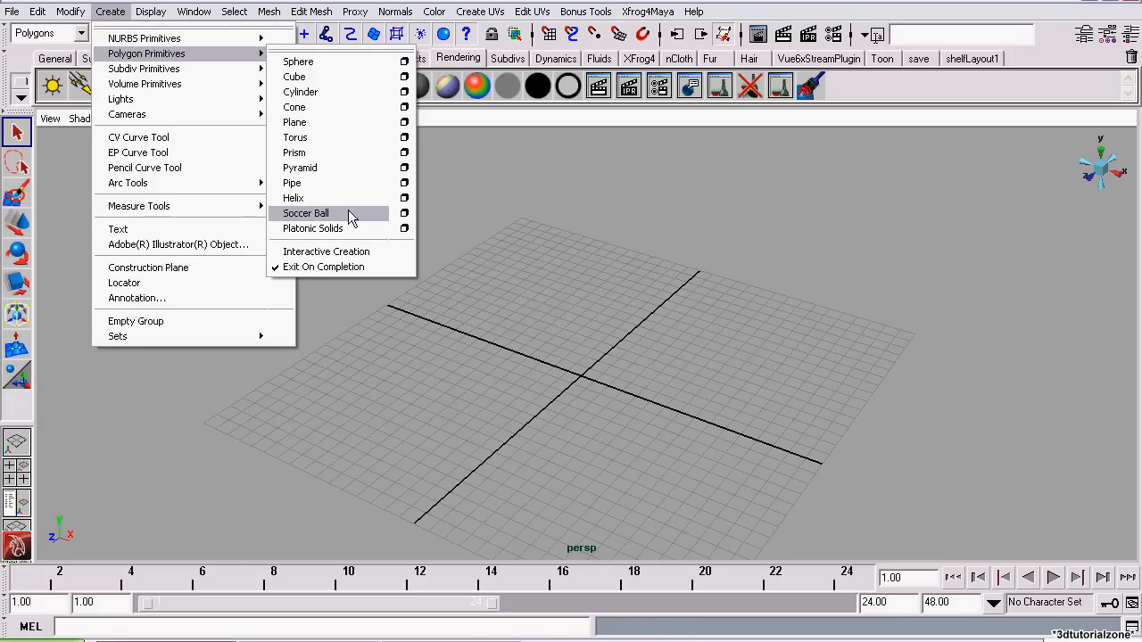
left_click(306, 212)
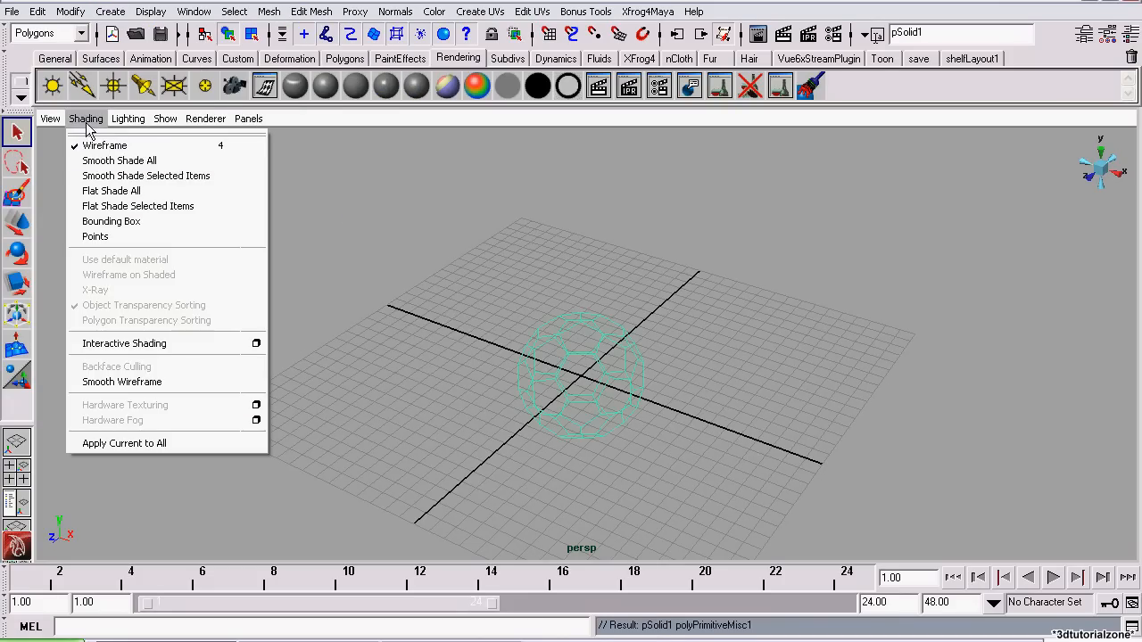
left_click(119, 160)
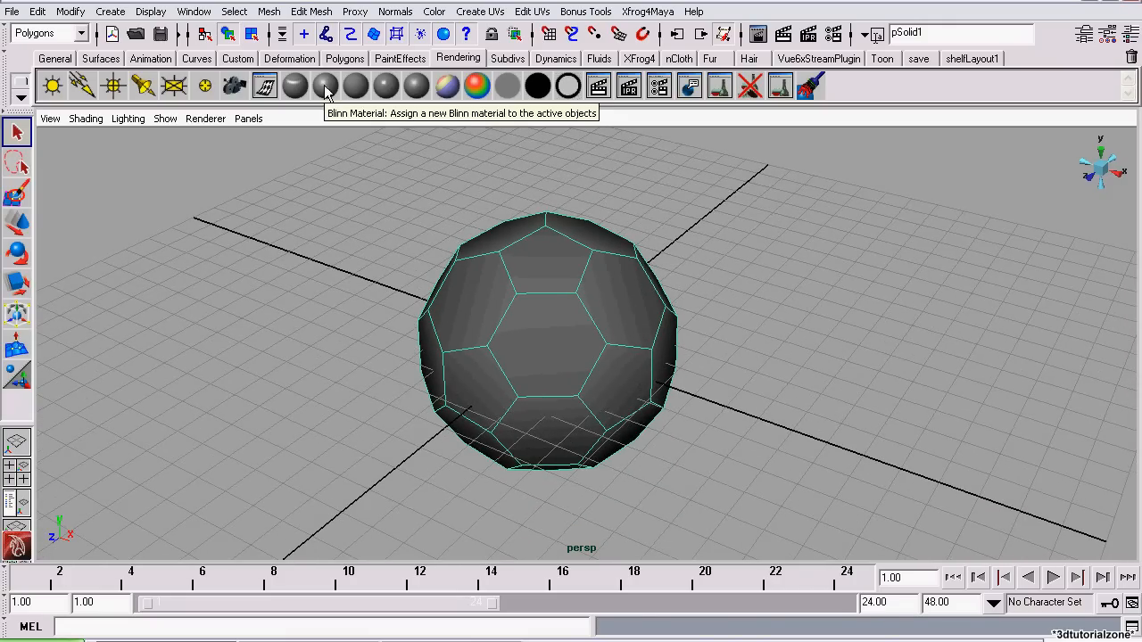
- Assign a new Blinn material to the ball and set its colour to white
left_click(325, 85)
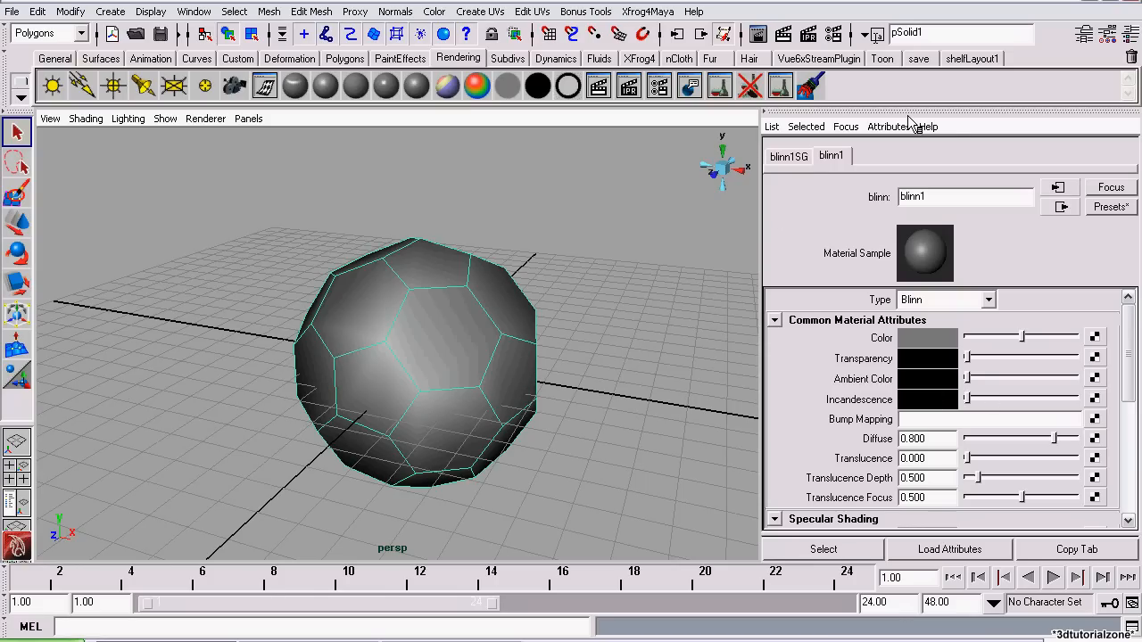
mouse_move(937, 346)
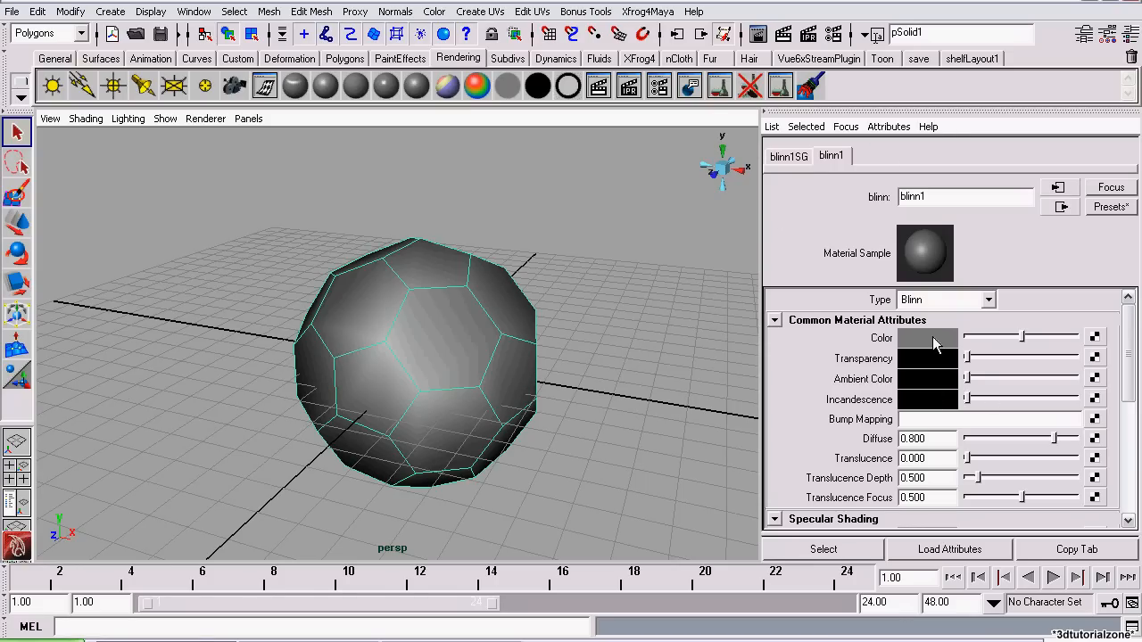
left_click(928, 337)
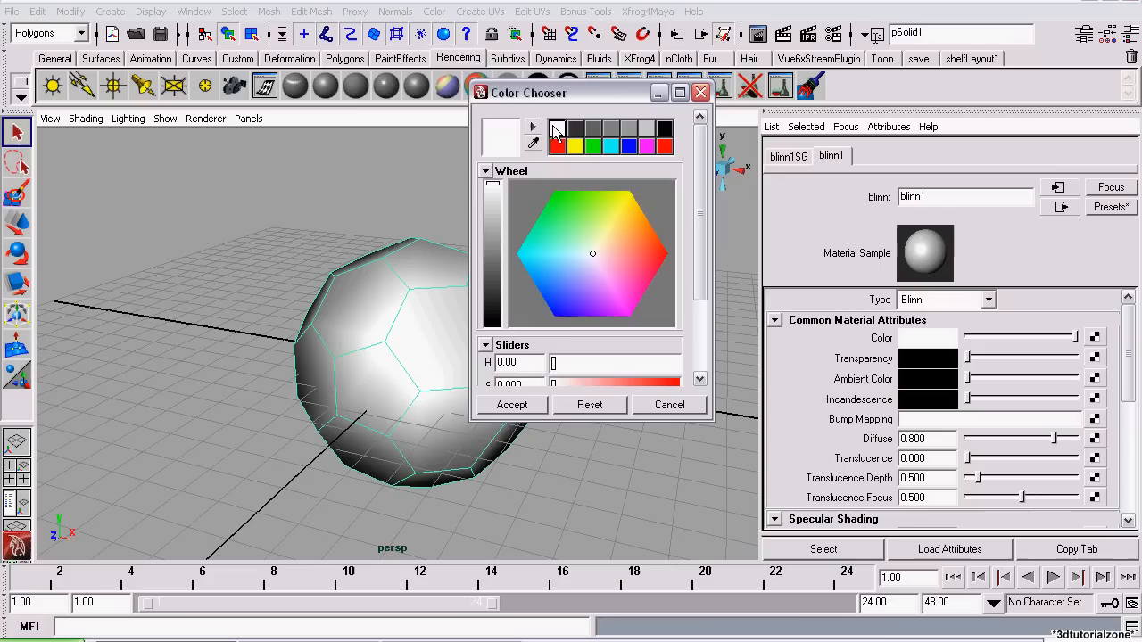
left_click(669, 404)
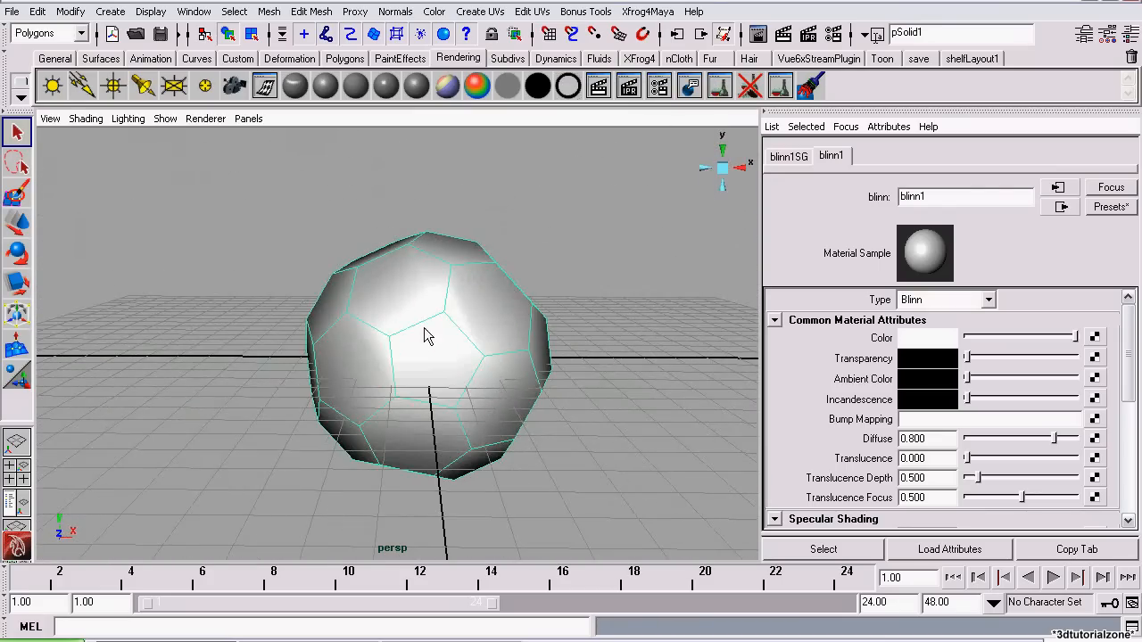
- Switch the ball to face selection and pick the pentagon faces all around it
right_click(428, 335)
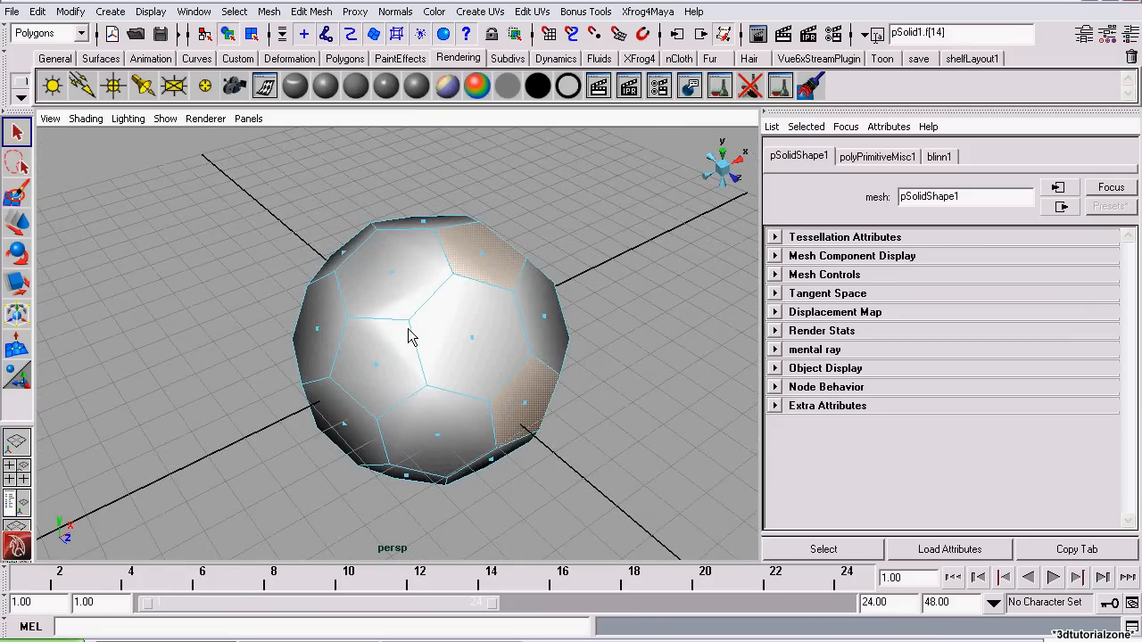
left_click_drag(410, 336, 471, 337)
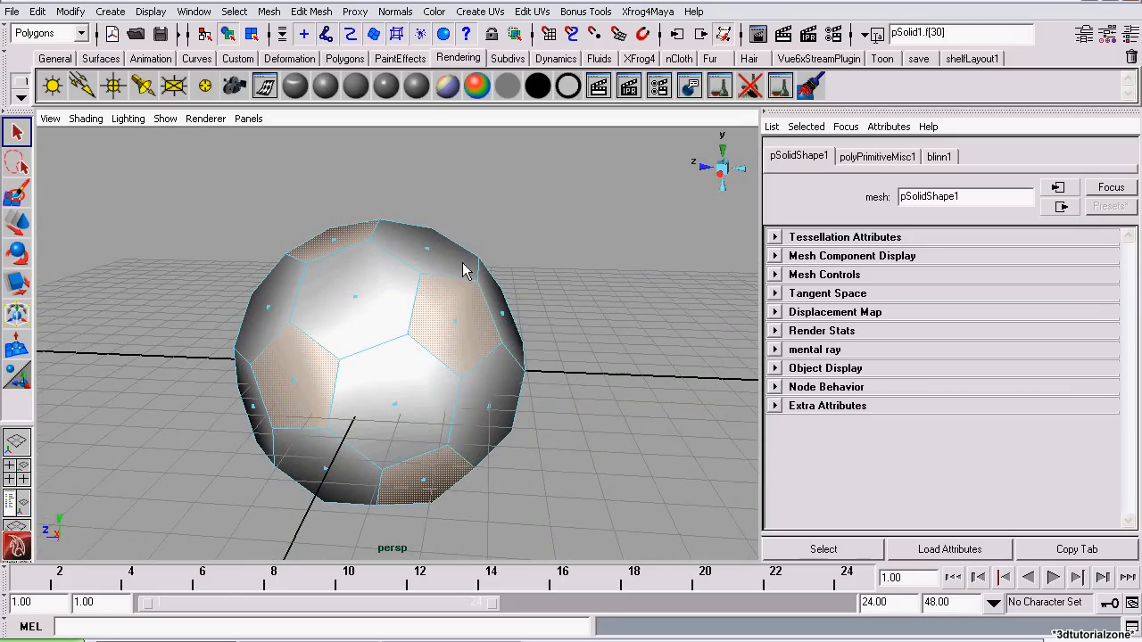
mouse_move(338, 128)
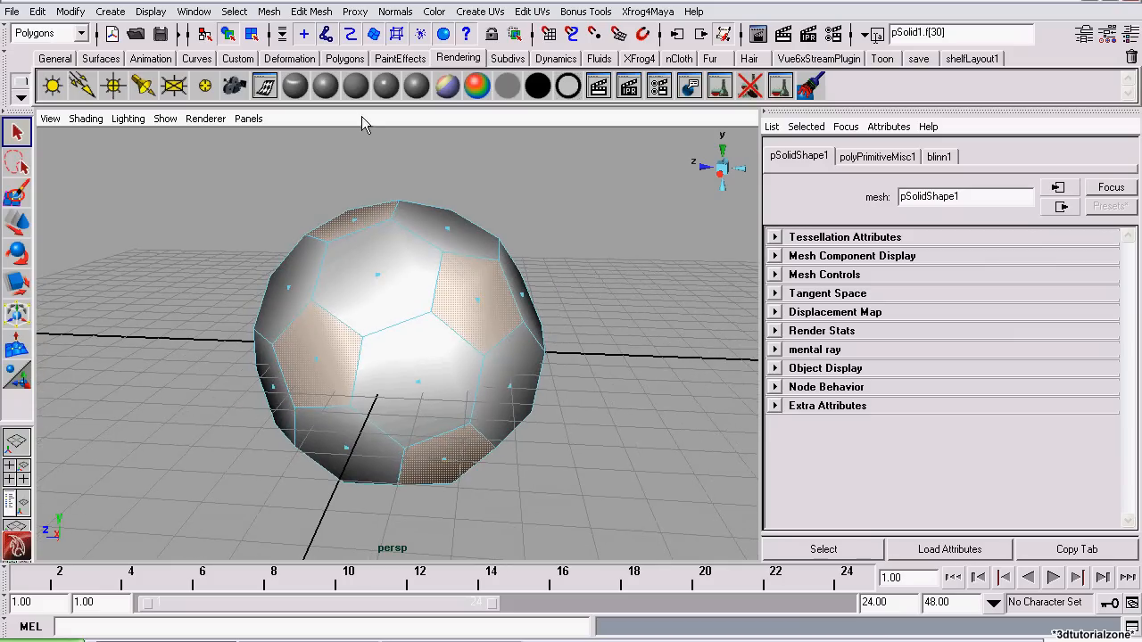
mouse_move(326, 86)
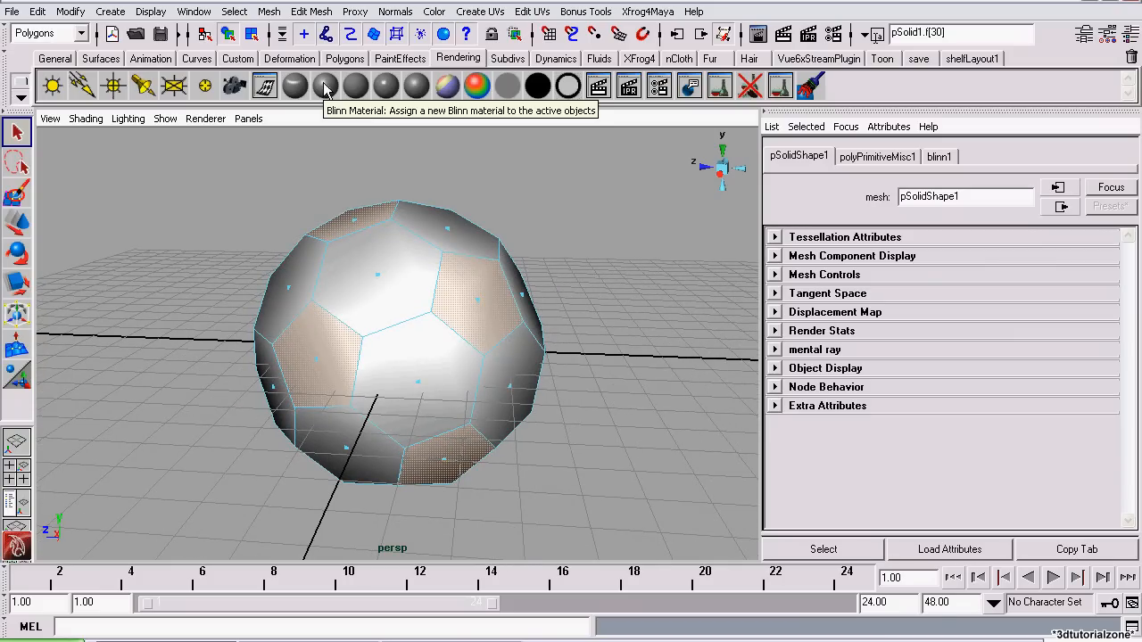
- Assign a new black Blinn material to the selected pentagons and inspect the pattern
left_click(325, 85)
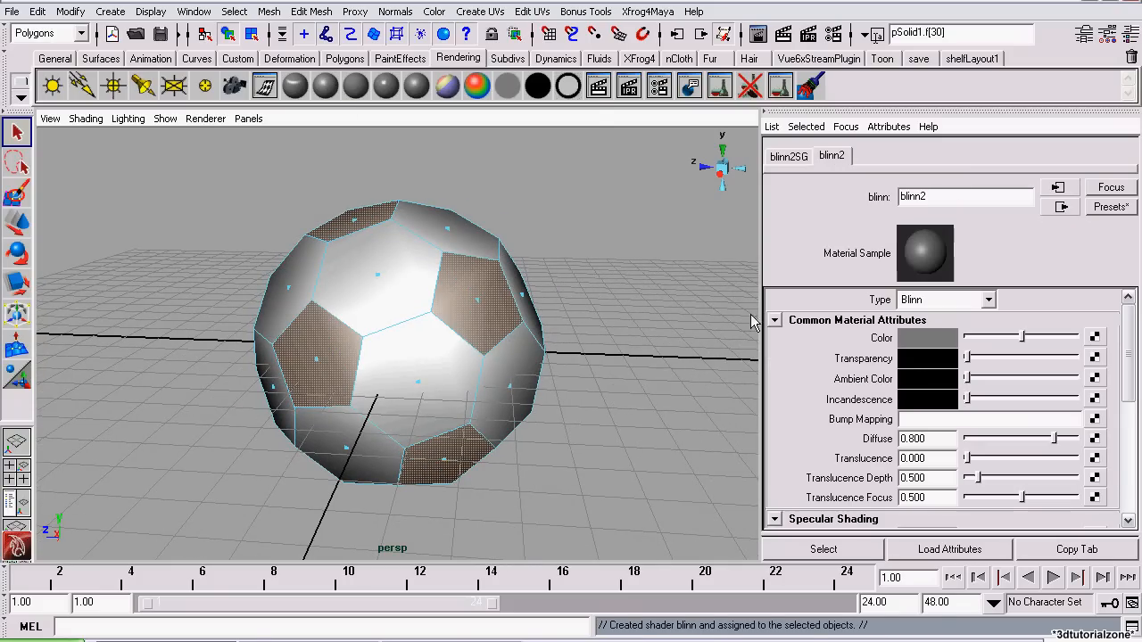
left_click(928, 337)
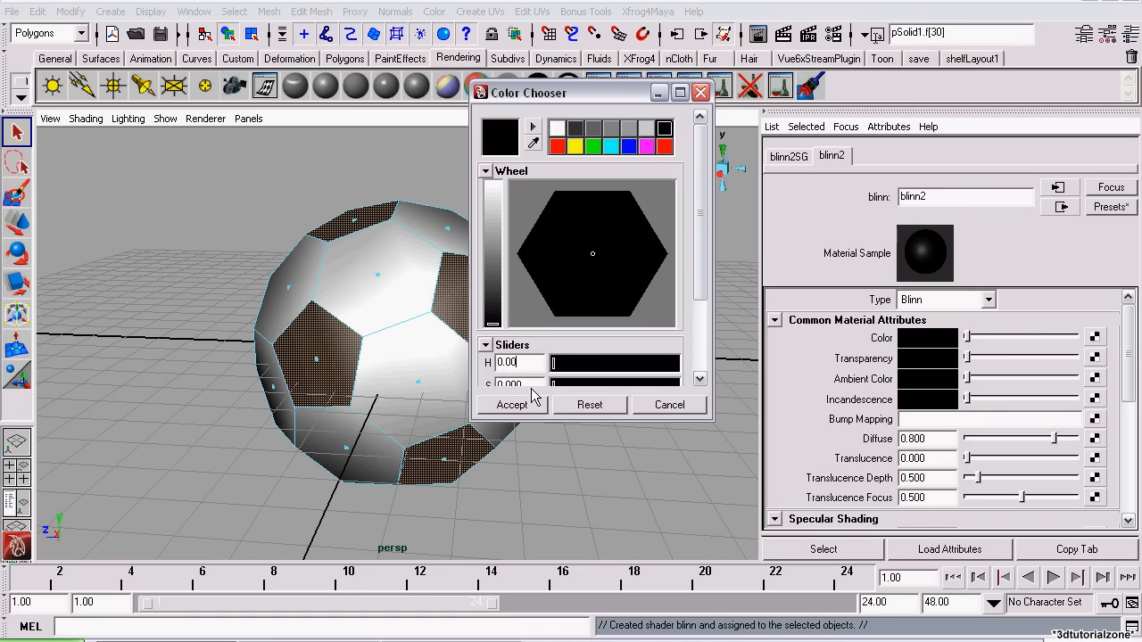
left_click(511, 404)
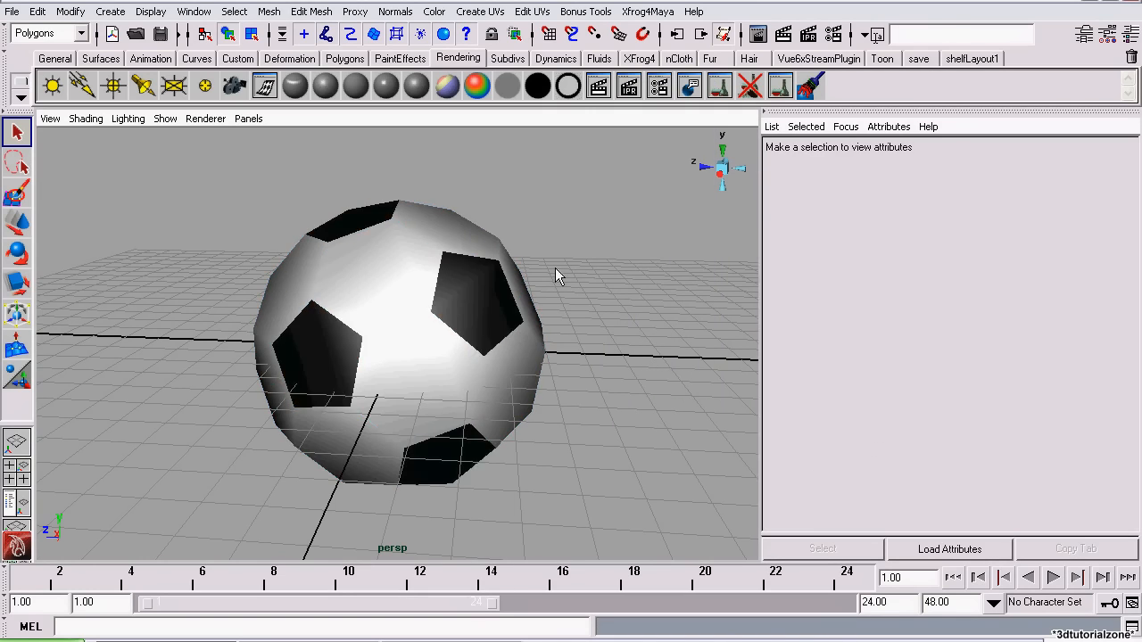
left_click_drag(556, 276, 388, 256)
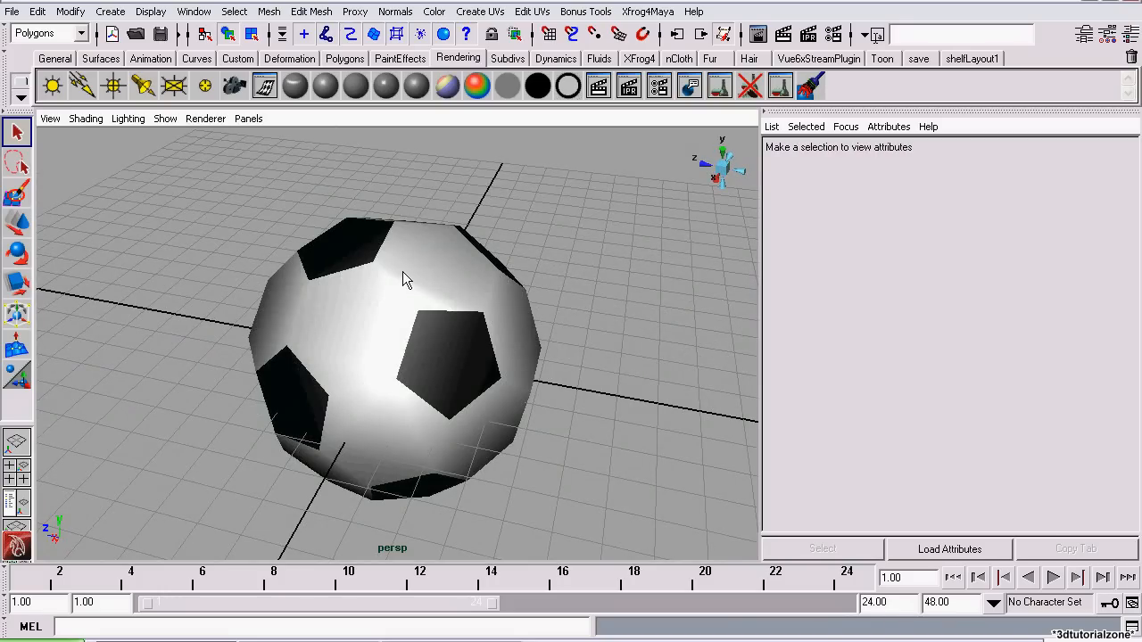
- Select the whole soccer ball again as an object
left_click(268, 12)
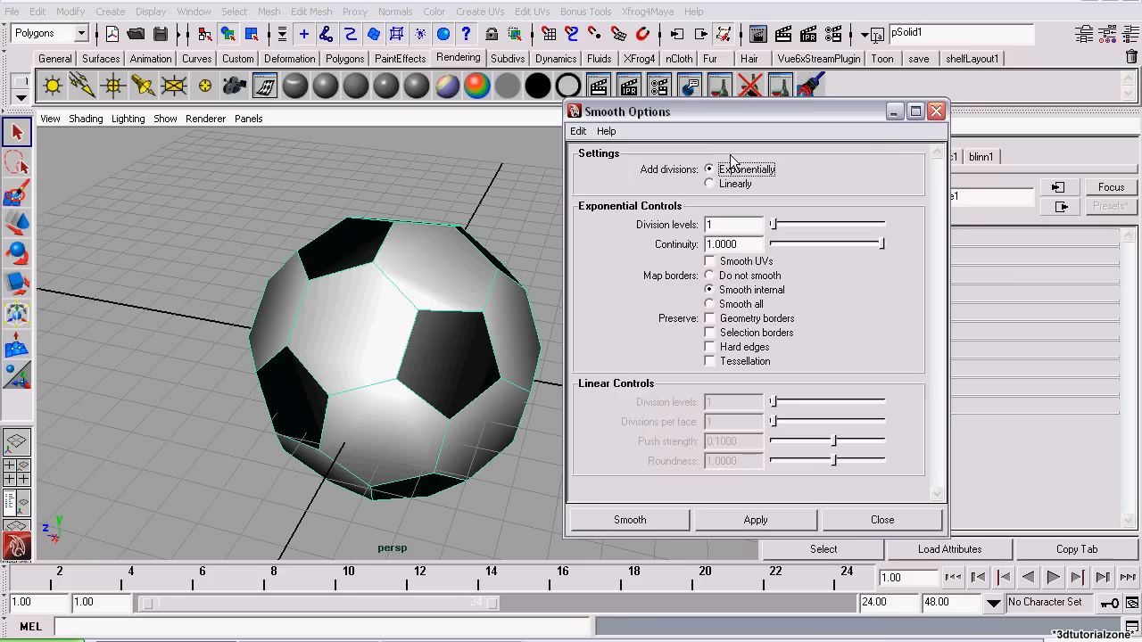
mouse_move(713, 489)
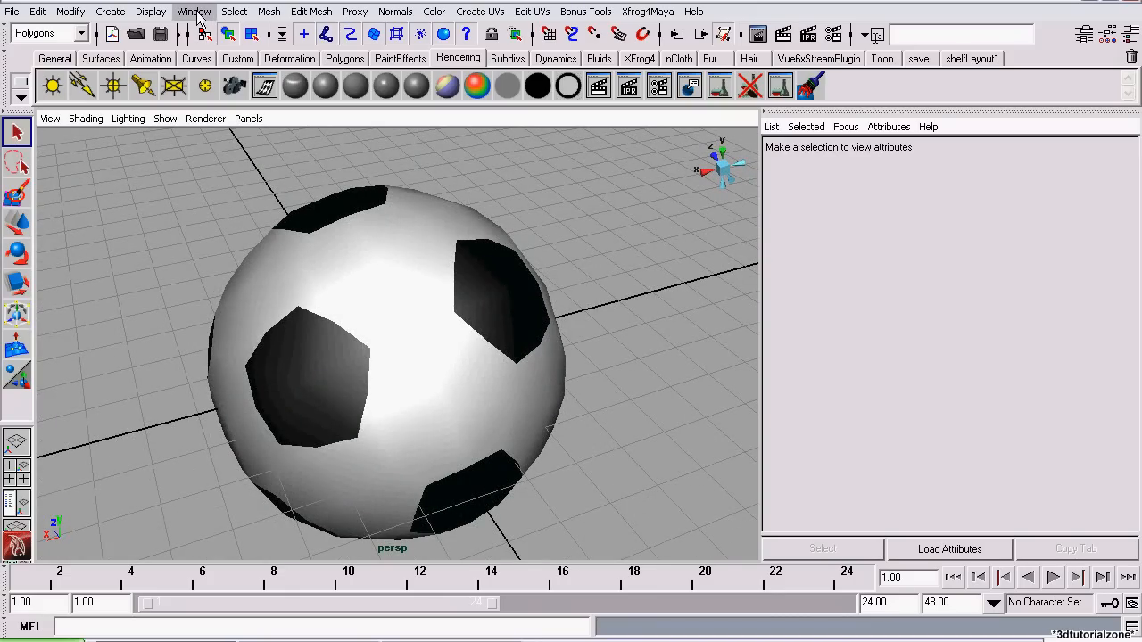
- Bring up the Hypershade material editor and select the ball's black pentagon faces
left_click(194, 12)
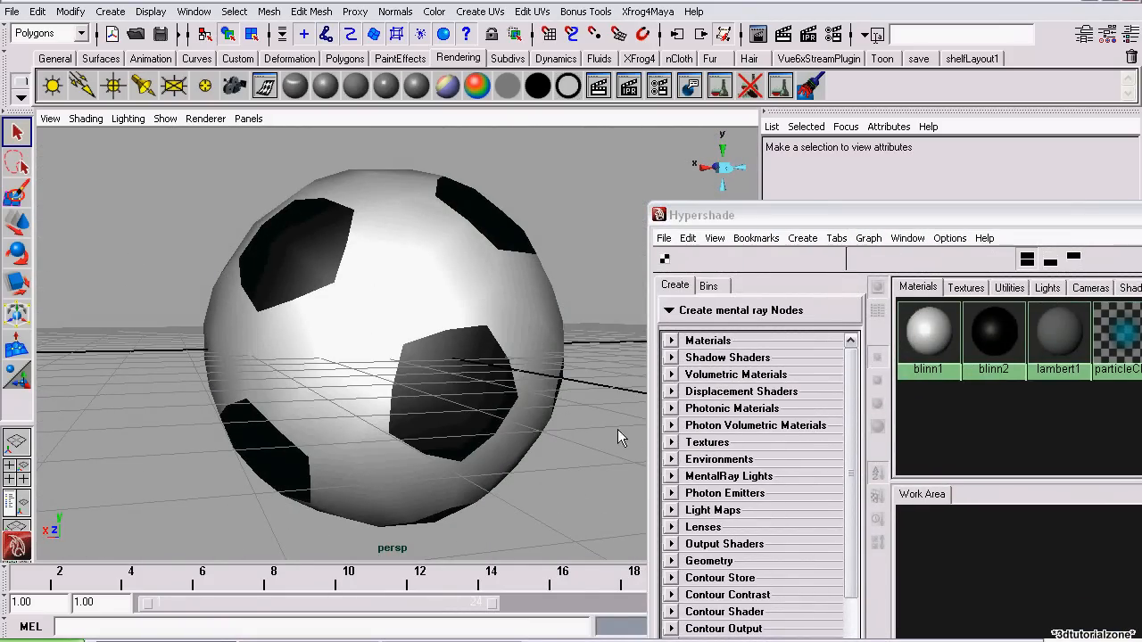
right_click(993, 337)
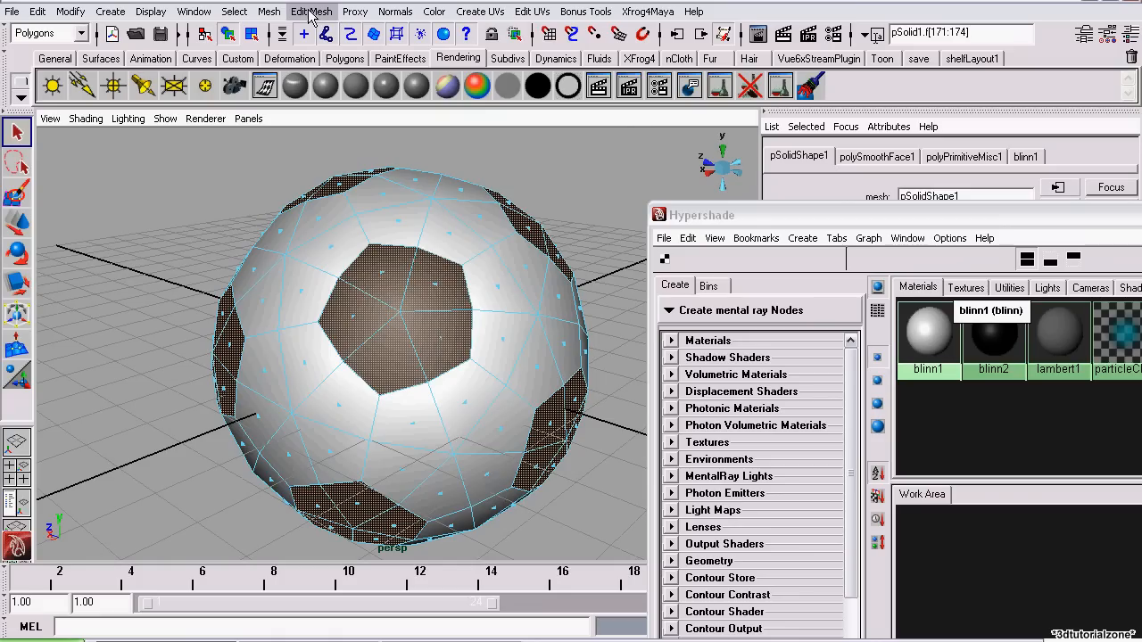
left_click(311, 12)
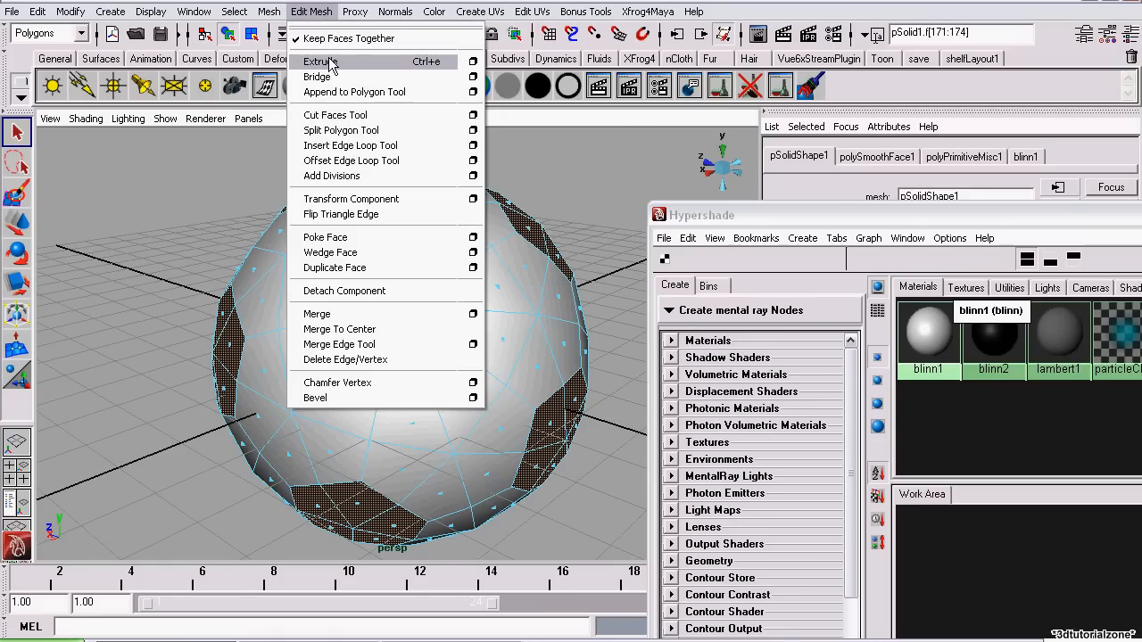
- Extrude the selected pentagon faces
left_click(319, 61)
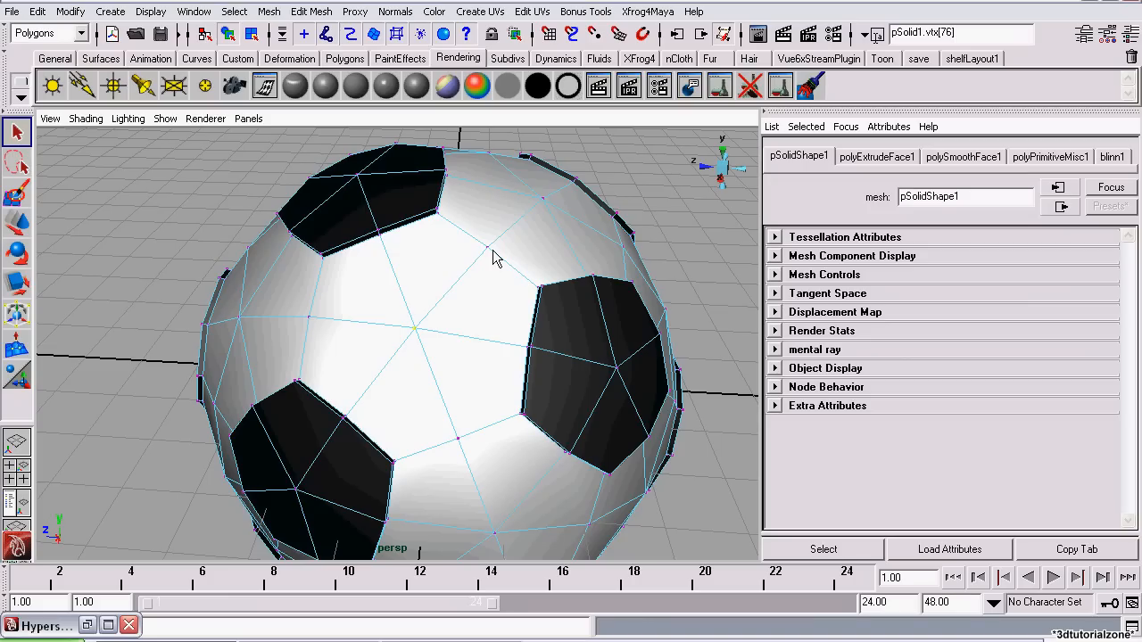
- In face mode, select the front white hexagon panel and extrude it
right_click(495, 259)
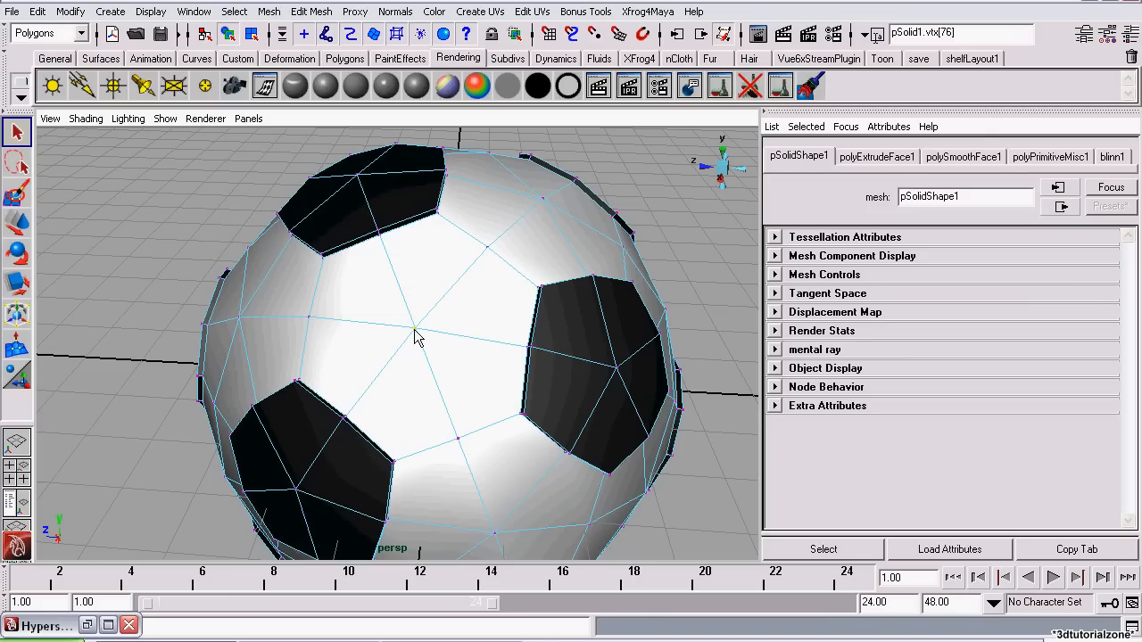
mouse_move(413, 357)
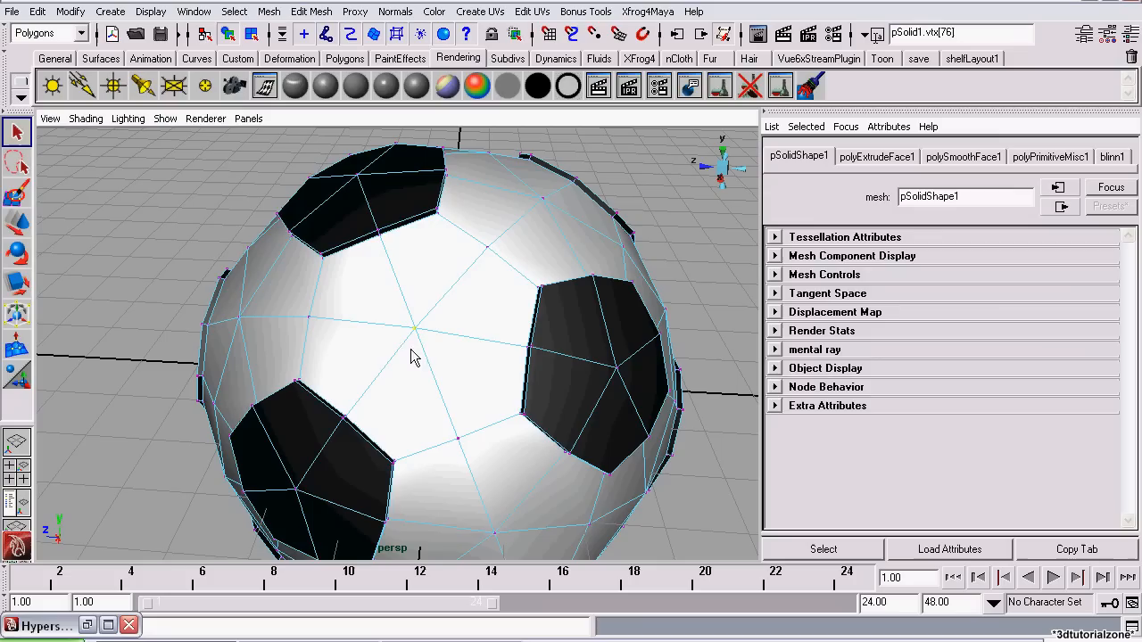
left_click(234, 12)
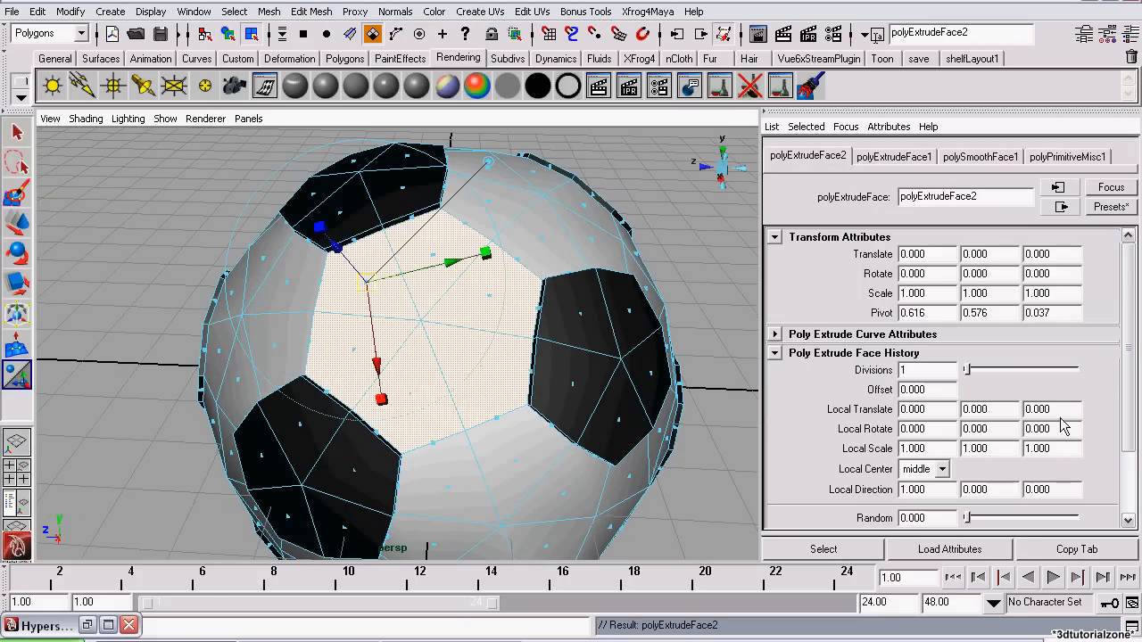
- Extrude the remaining panels with Local Translate Z 0.02, then return to object mode
left_click(1051, 409)
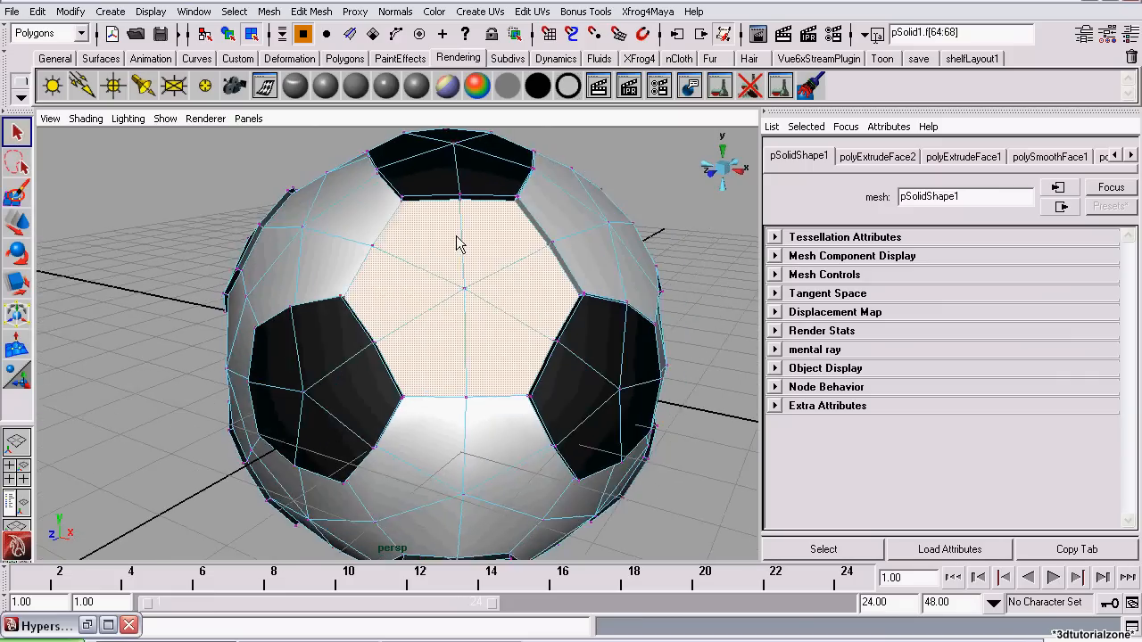
right_click(459, 243)
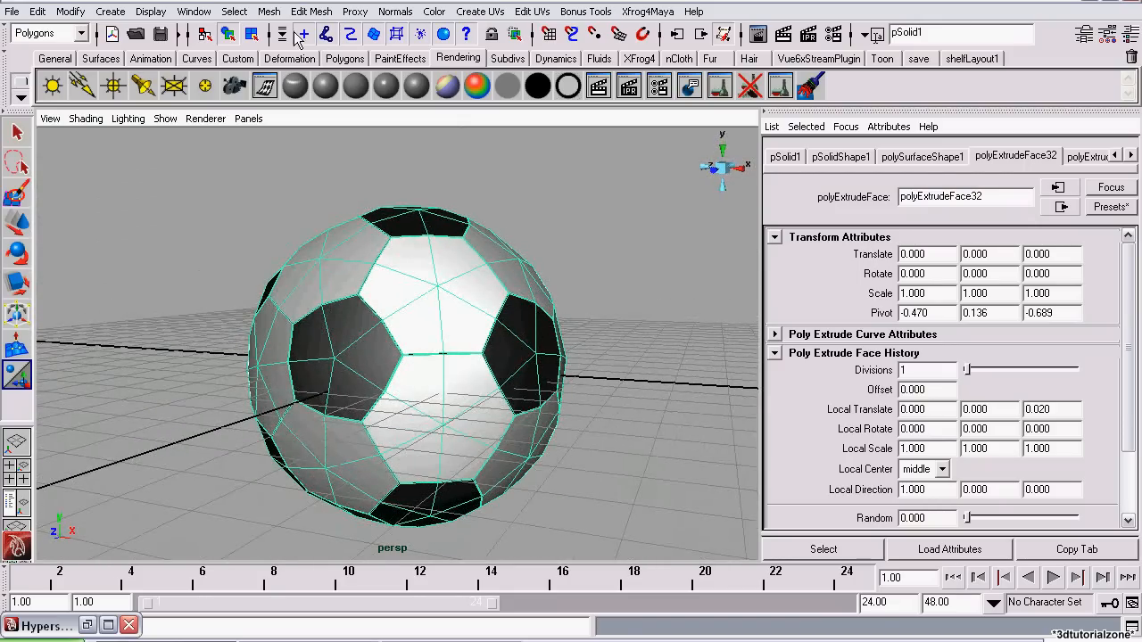
- Smooth the whole ball mesh with Division levels set to 2
left_click(269, 12)
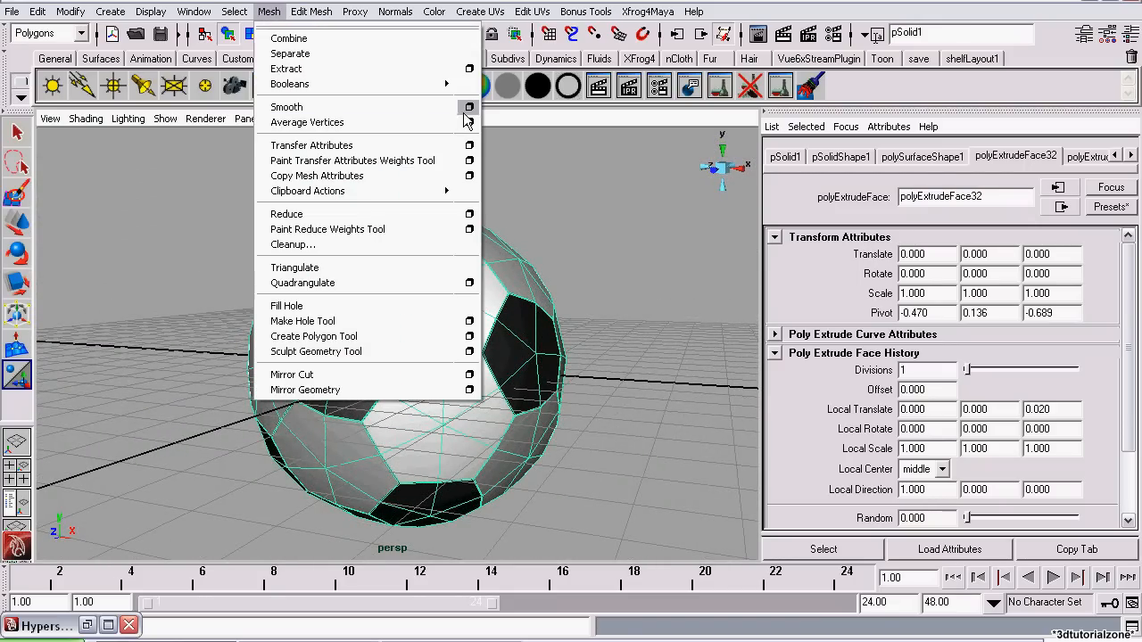
left_click(470, 107)
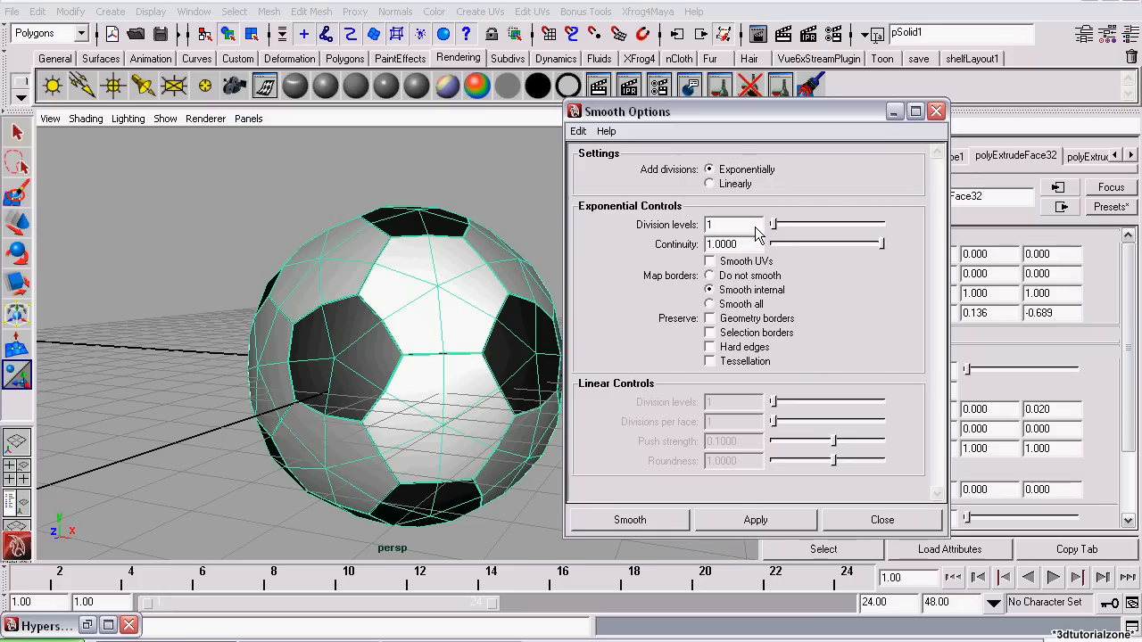
left_click_drag(774, 223, 812, 224)
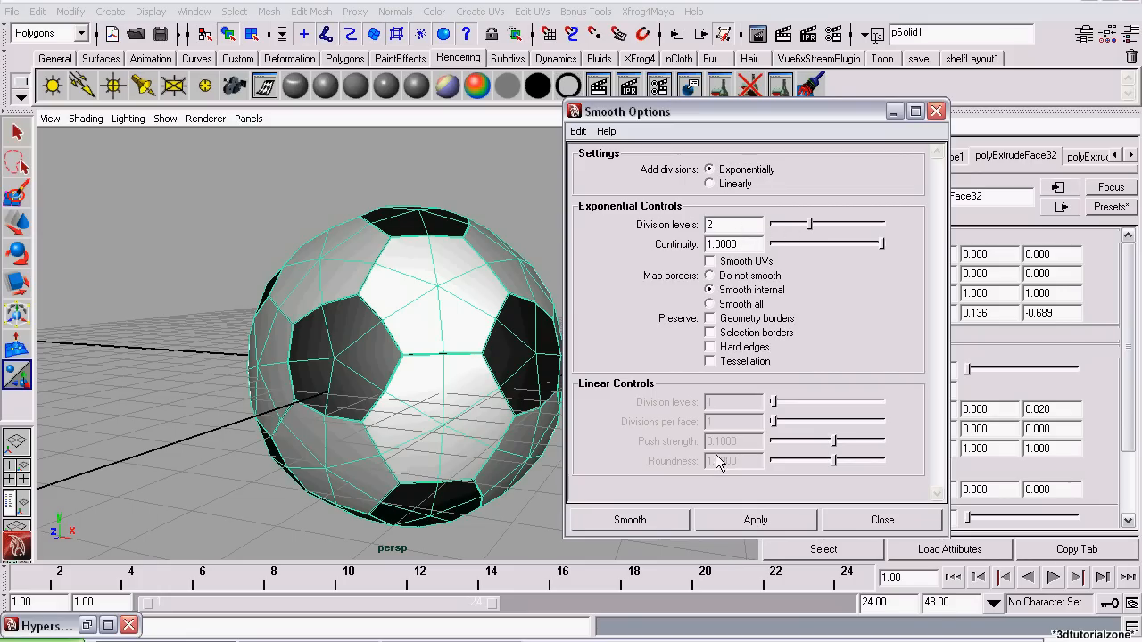
left_click(629, 519)
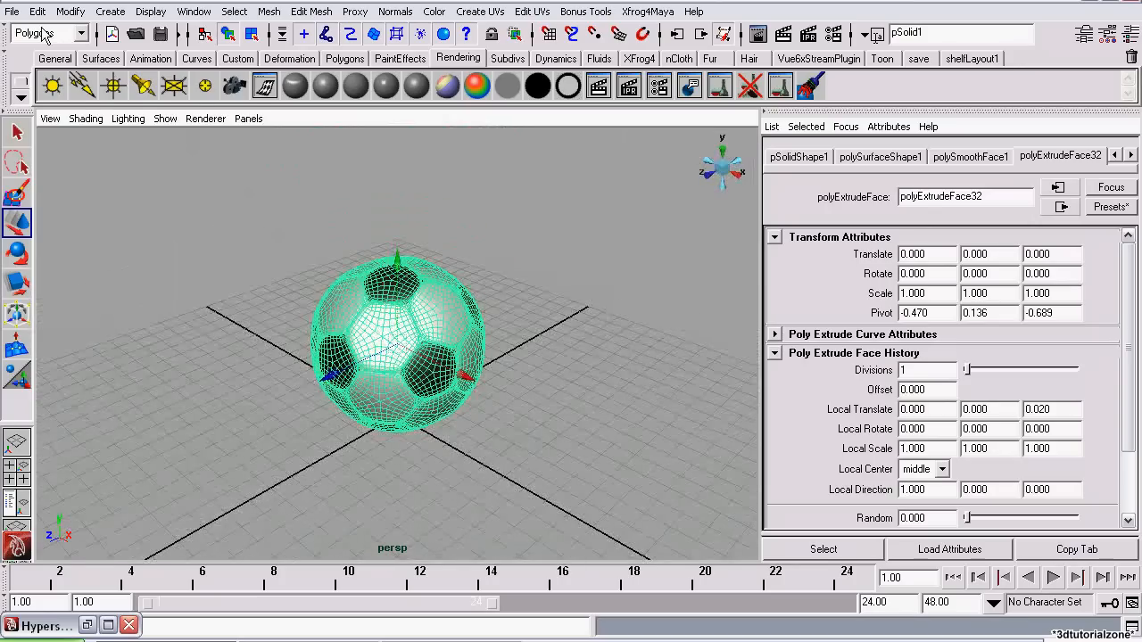
- Delete the ball's construction history via Edit > Delete All by Type > History
left_click(37, 12)
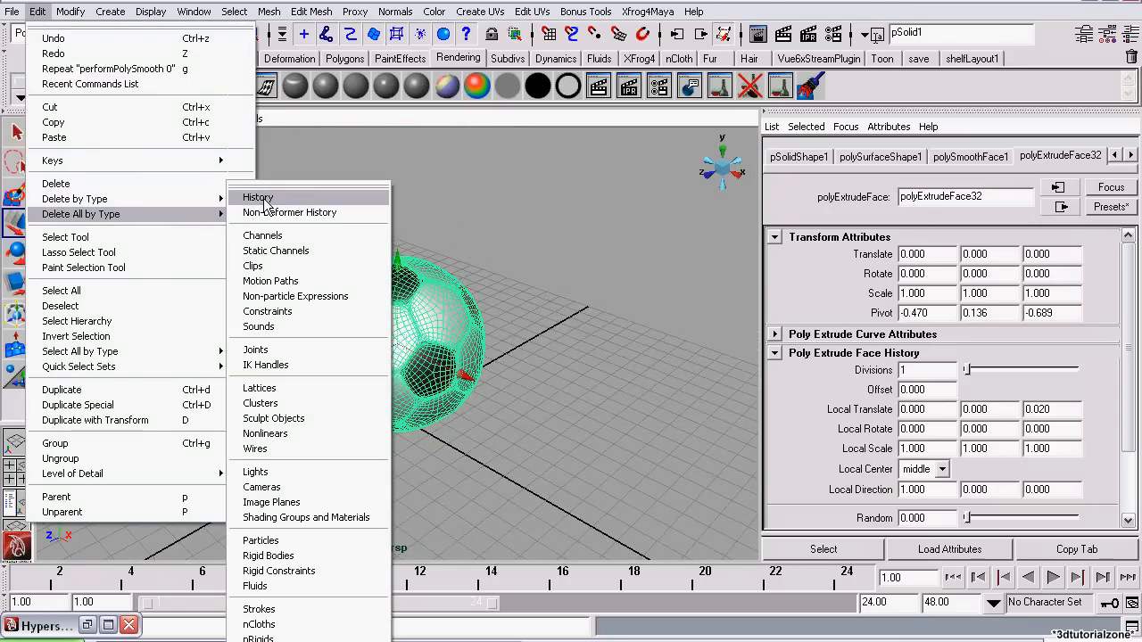
left_click(257, 197)
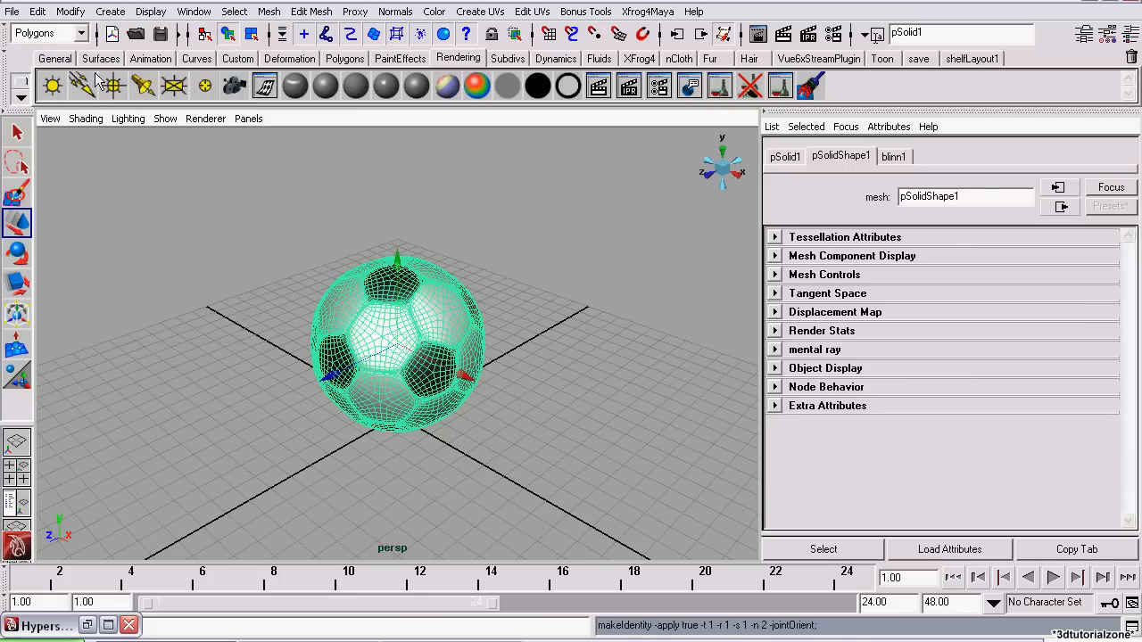